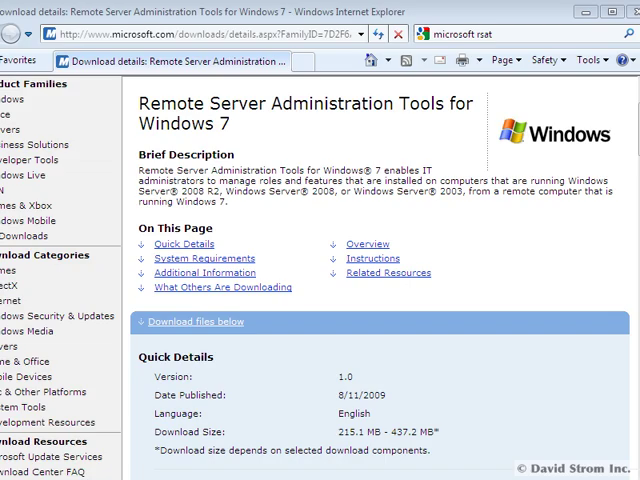
# Scroll the RSAT download page past Quick Details and Overview to the Instructions.
pyautogui.scroll(-3)
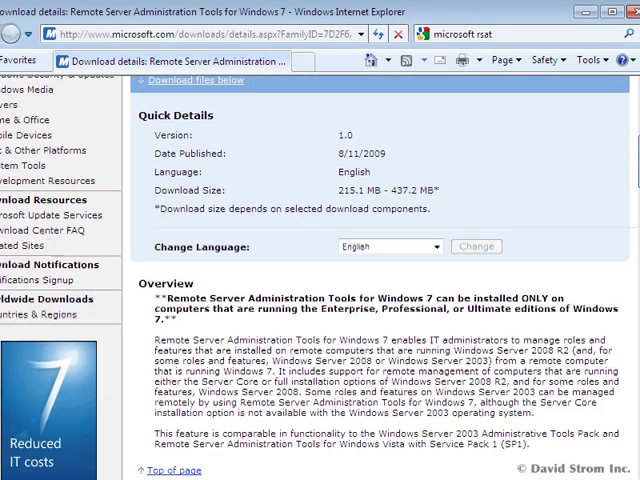
pyautogui.scroll(-3)
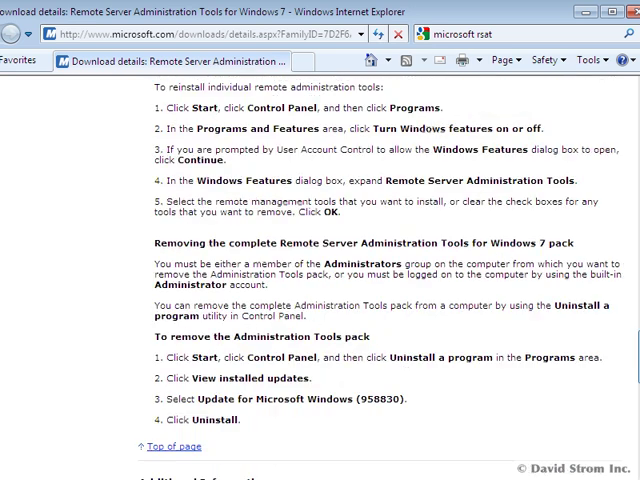
pyautogui.scroll(-3)
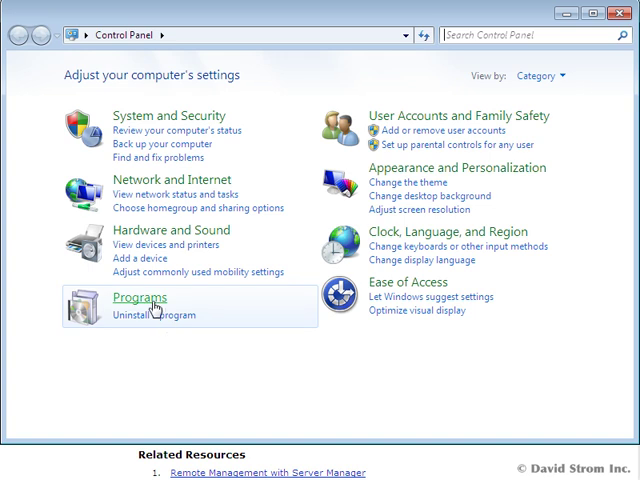
# Open Control Panel's Programs category toward Turn Windows features on or off.
pyautogui.click(135, 298)
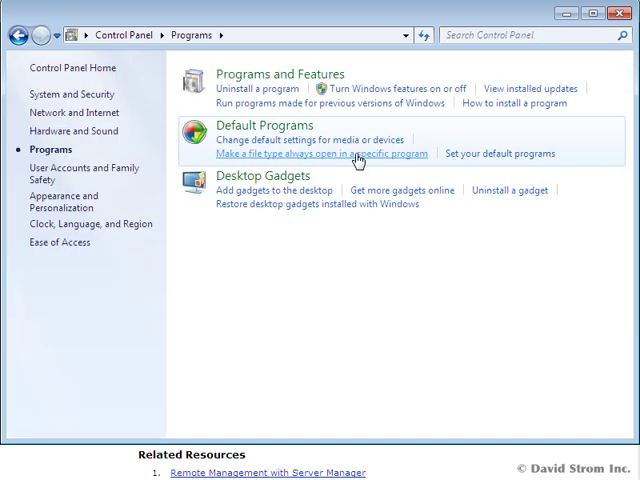
pyautogui.click(288, 88)
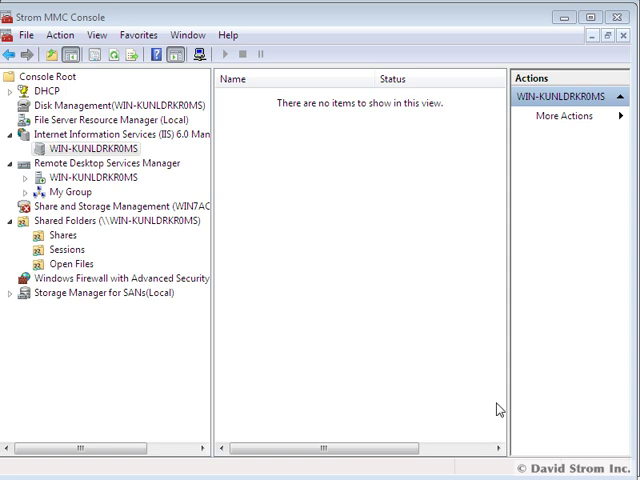
pyautogui.moveTo(186, 263)
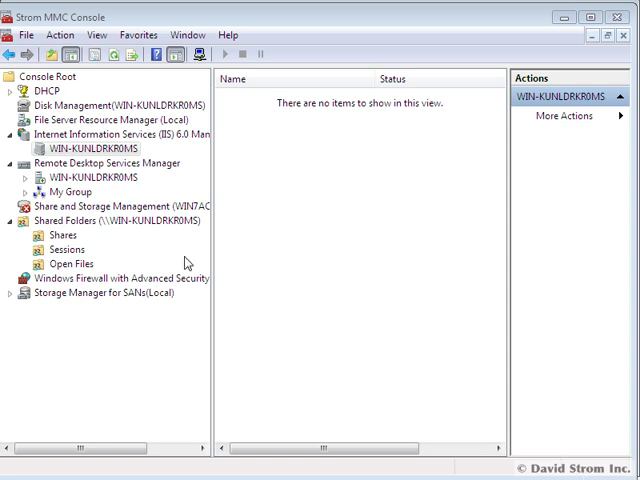
pyautogui.click(25, 35)
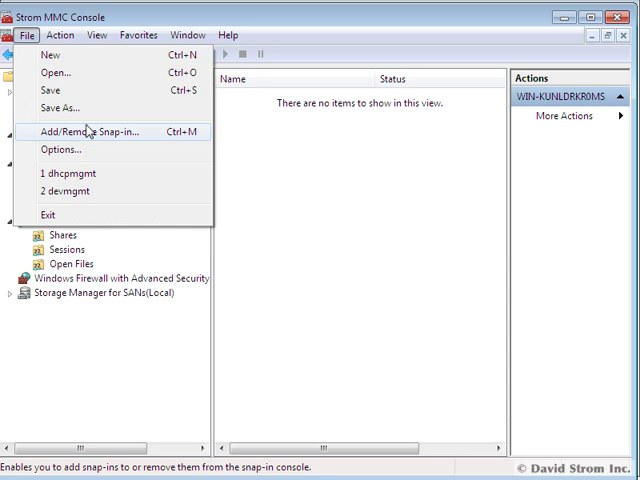
pyautogui.click(92, 131)
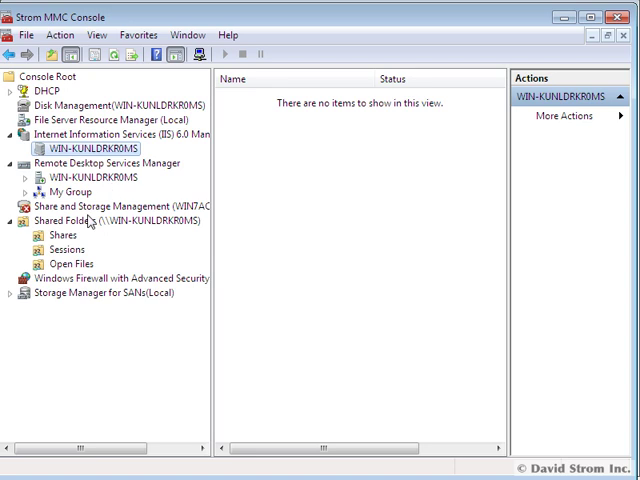
pyautogui.click(63, 235)
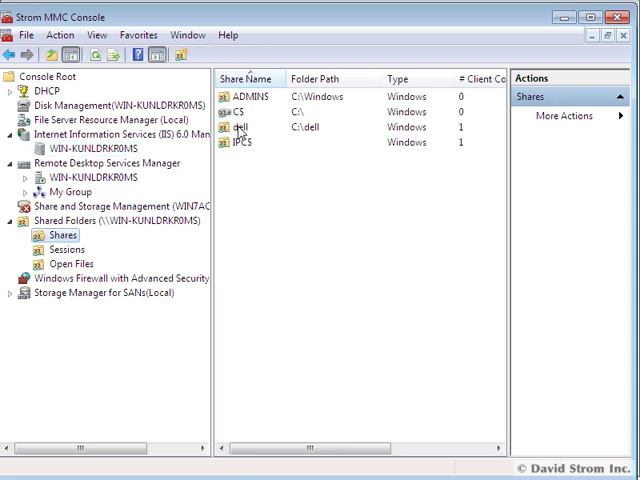
# Bring up the context menu for the dell share under Shared Folders.
pyautogui.rightClick(245, 127)
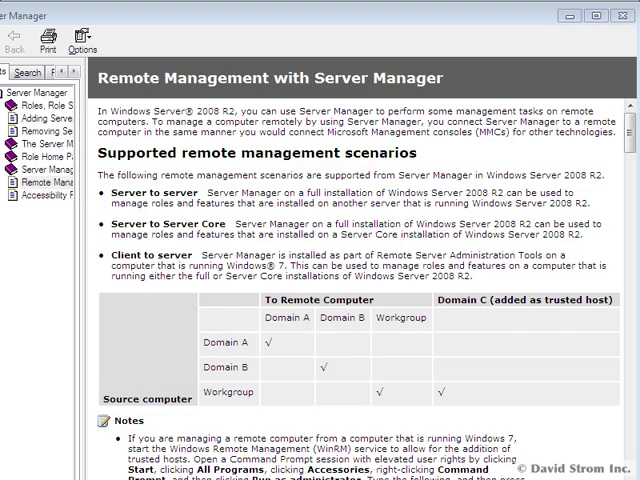
# Scroll the remote management help topic to its WinRM notes, then right-click the IIS server.
pyautogui.scroll(-3)
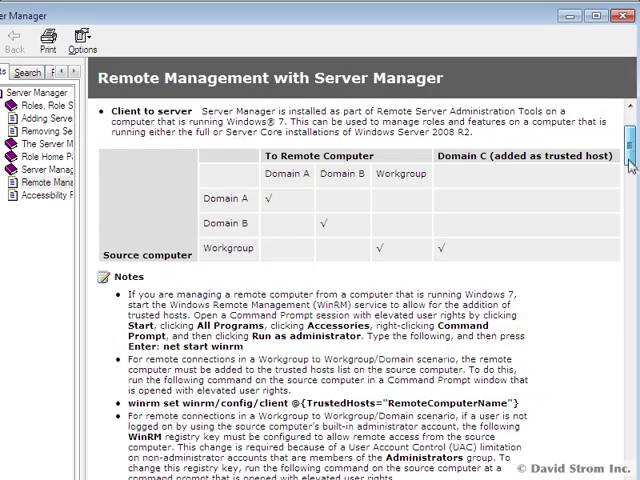
pyautogui.scroll(-3)
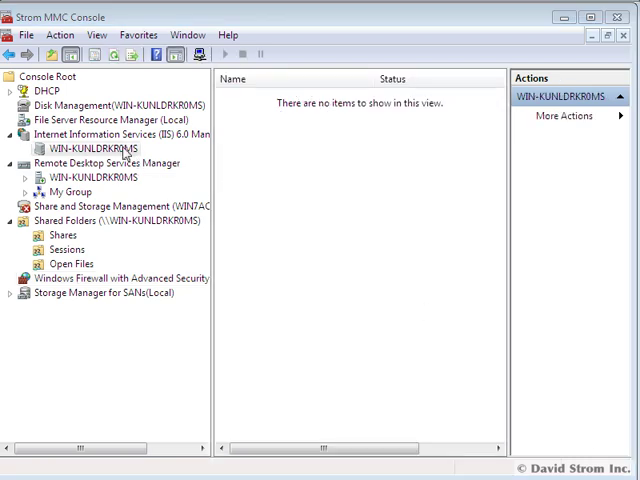
pyautogui.rightClick(97, 147)
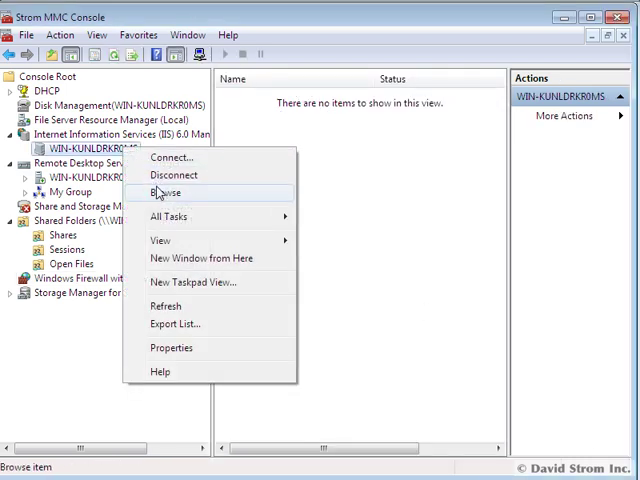